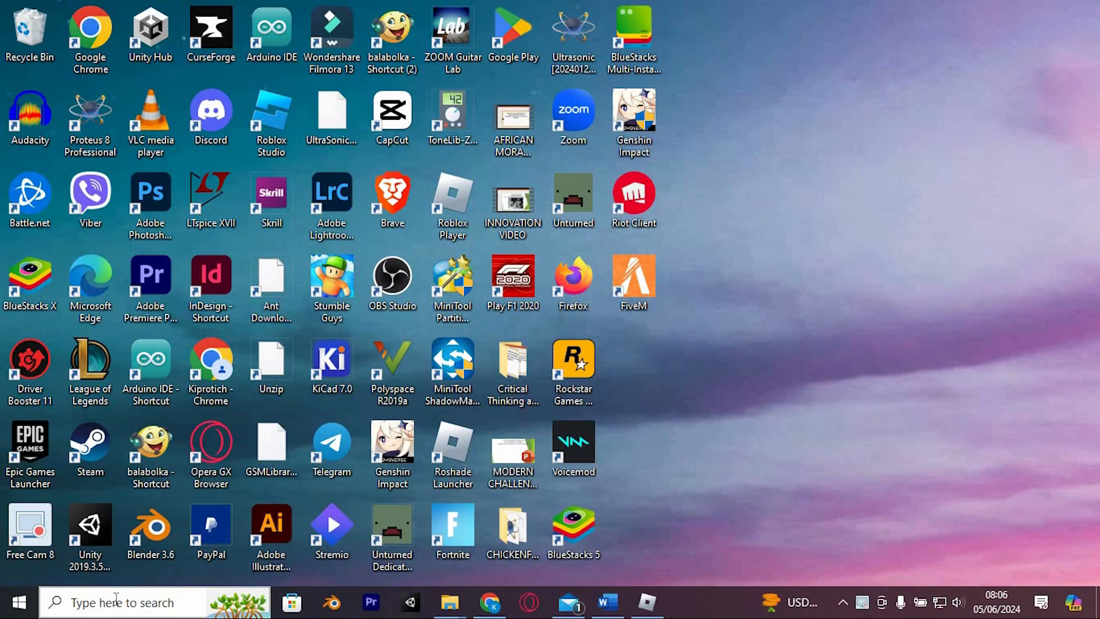
# - Search Windows for 'cmd' to bring up Command Prompt as the best match
pyautogui.click(123, 601)
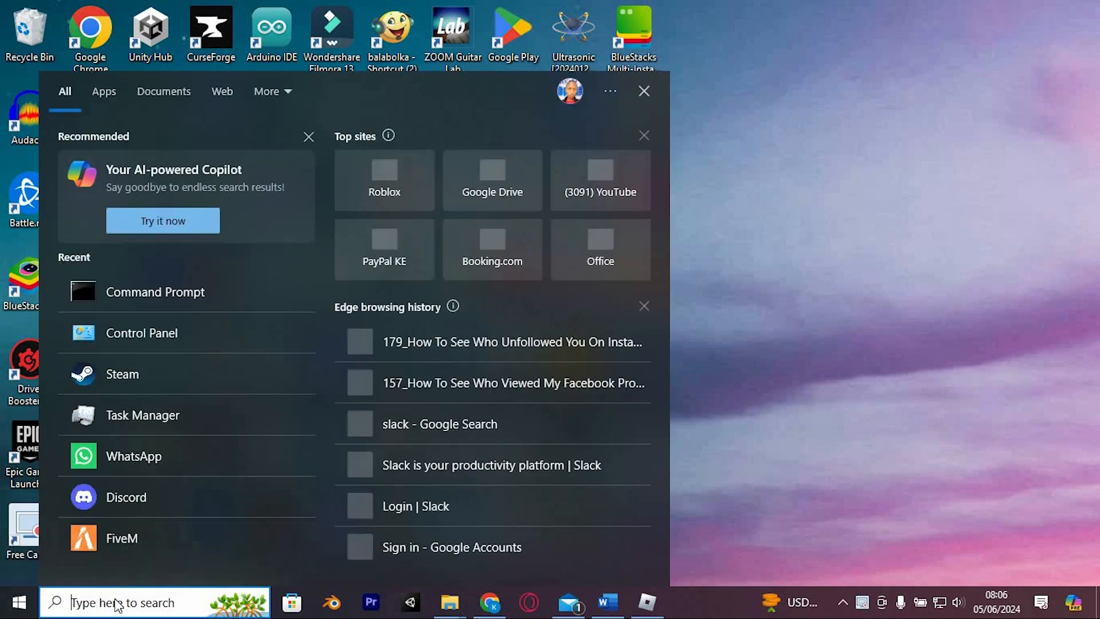
pyautogui.write('cmd')
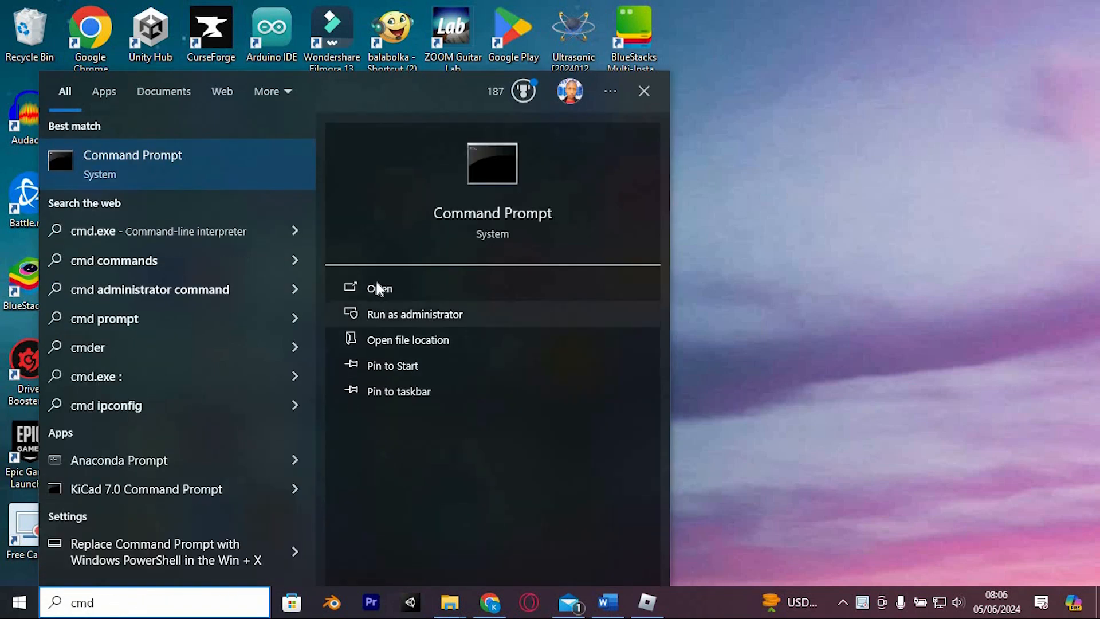
pyautogui.moveTo(463, 314)
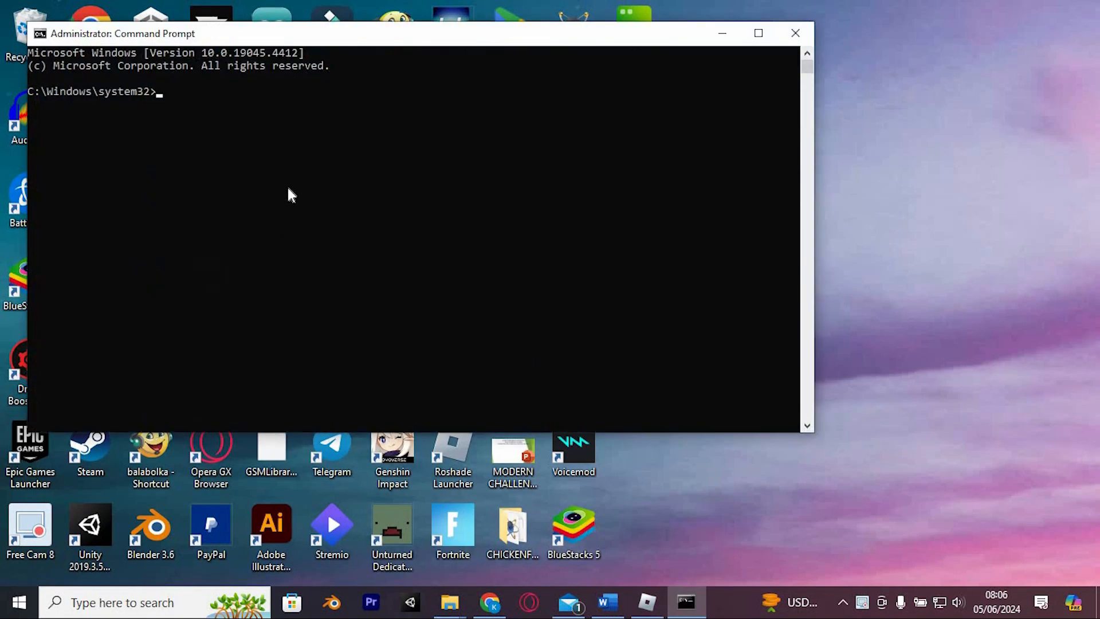
pyautogui.moveTo(173, 115)
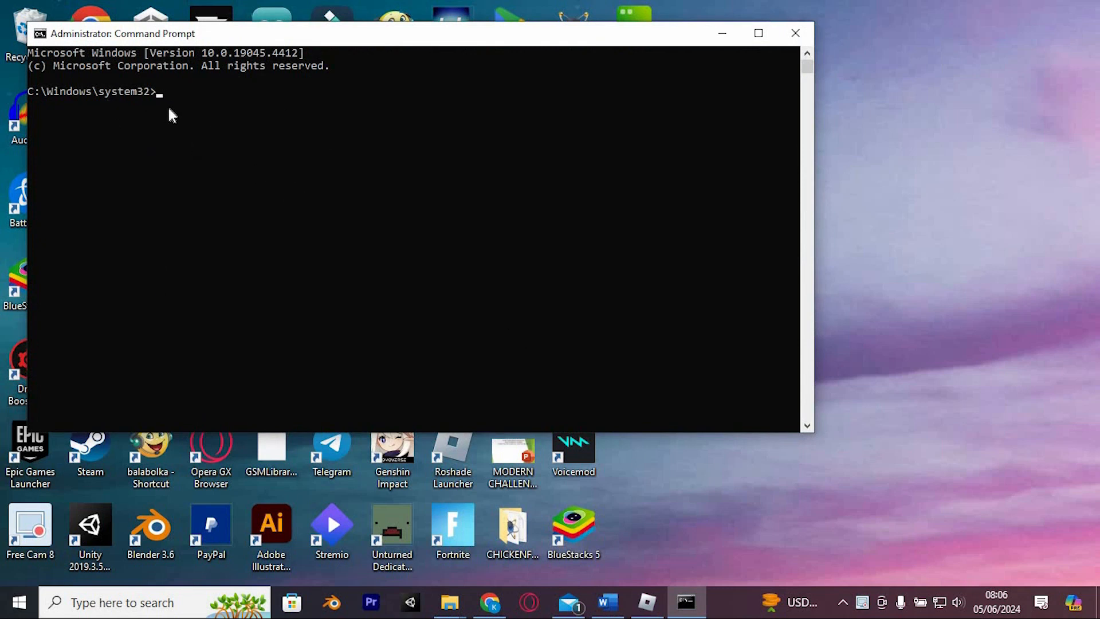
# - Enter 'ipconfig /flushdns' in the administrator Command Prompt to flush the DNS cache
pyautogui.write('ipconfig /flushdns')
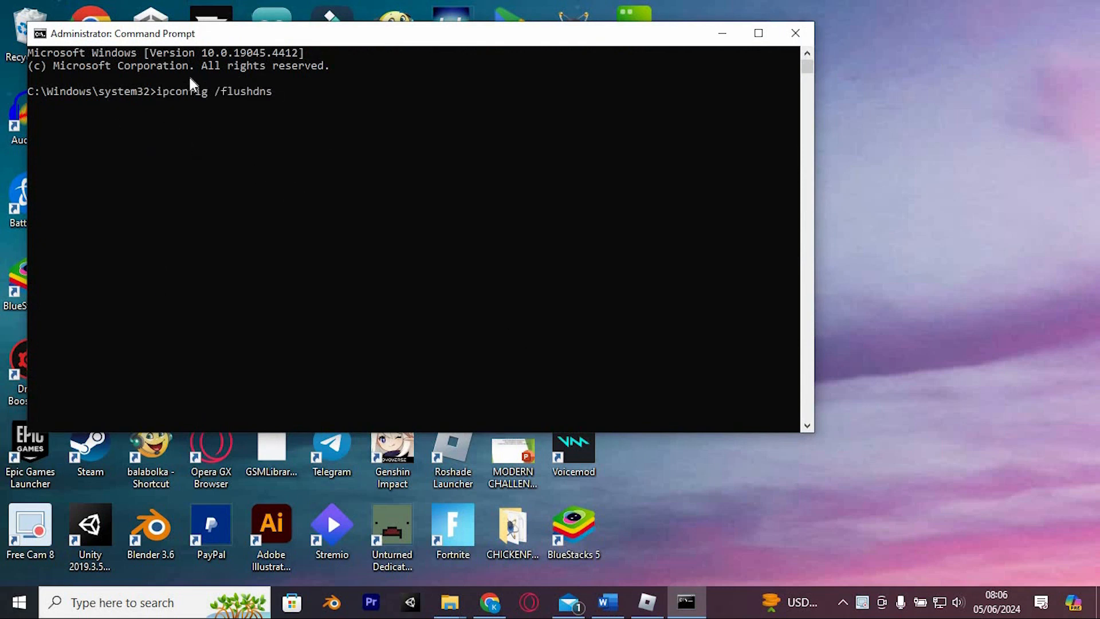
pyautogui.moveTo(223, 107)
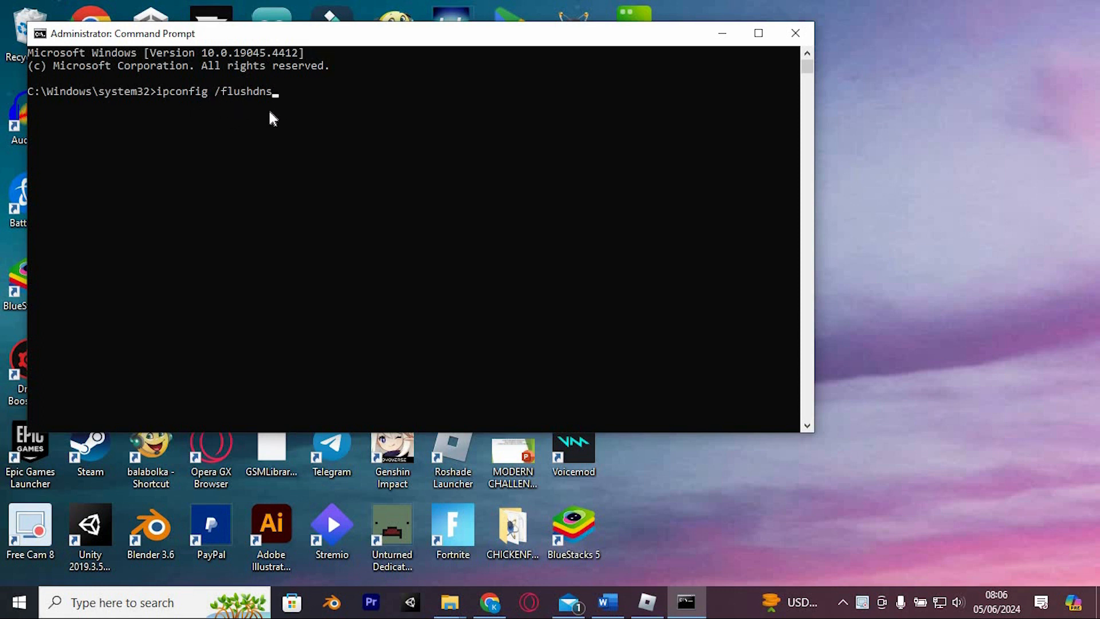
pyautogui.moveTo(363, 108)
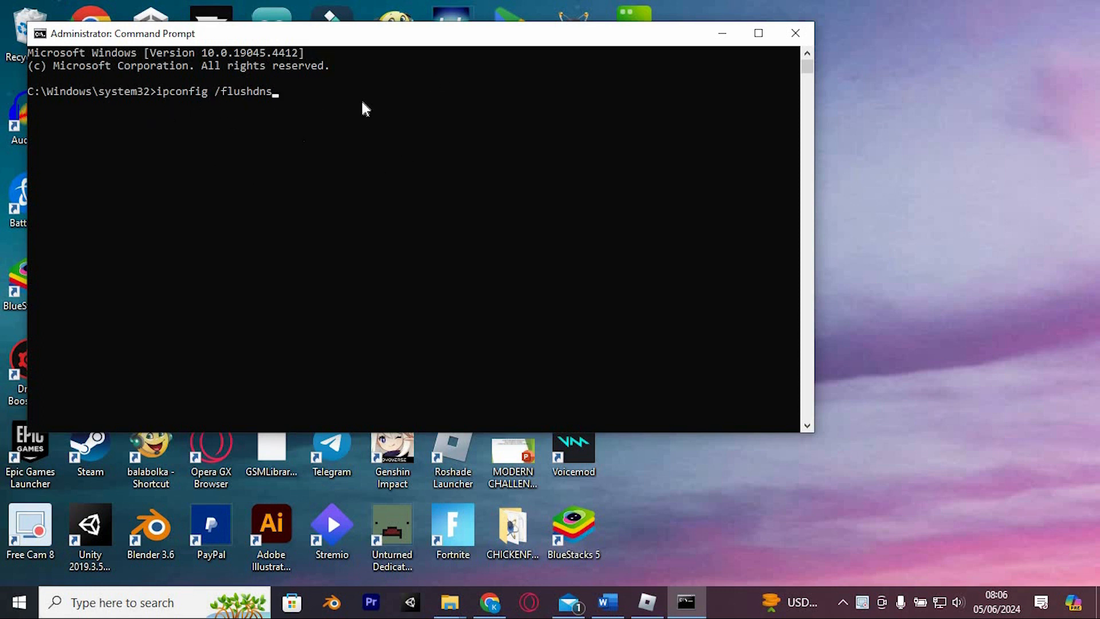
pyautogui.moveTo(403, 153)
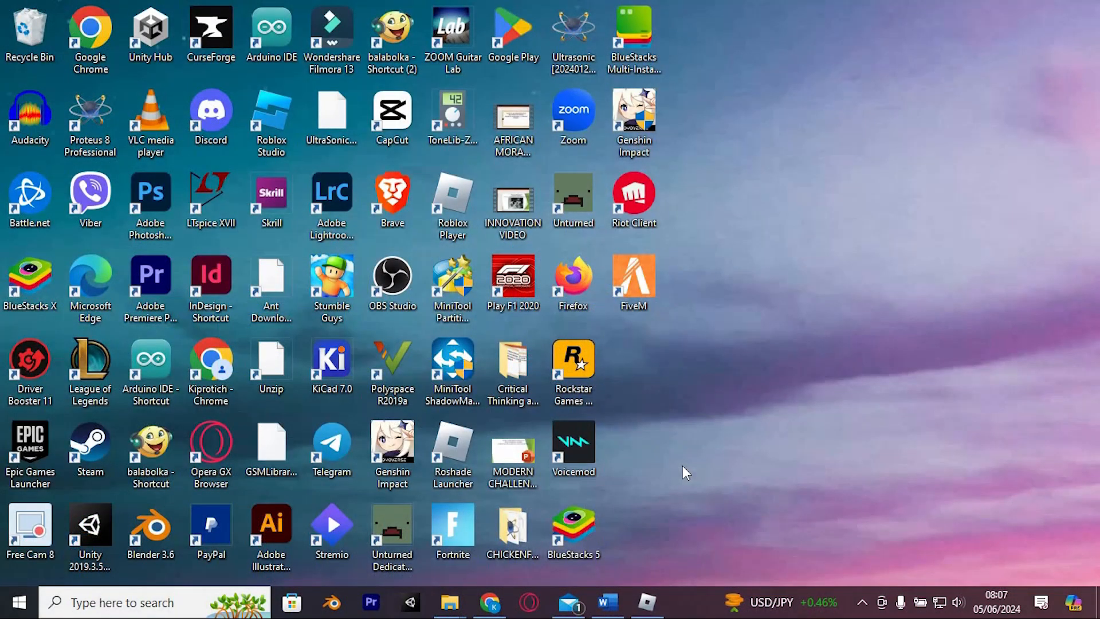
# - Run 'sysdm.cpl' from the Run dialog to bring up System Properties
pyautogui.press('Win+r')
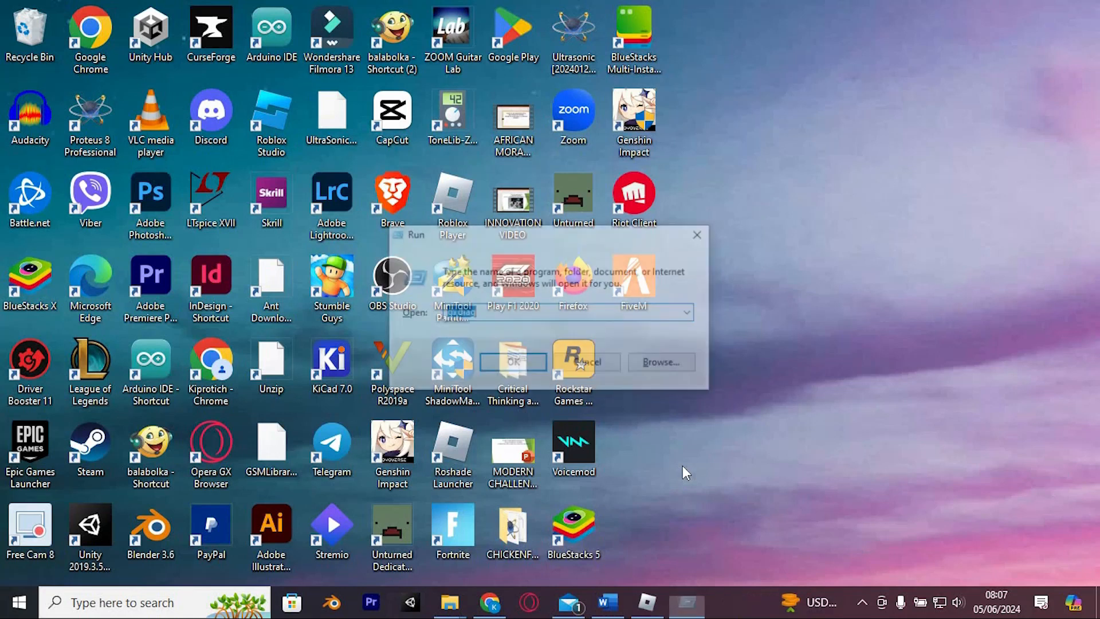
pyautogui.write('sysdm.cpl')
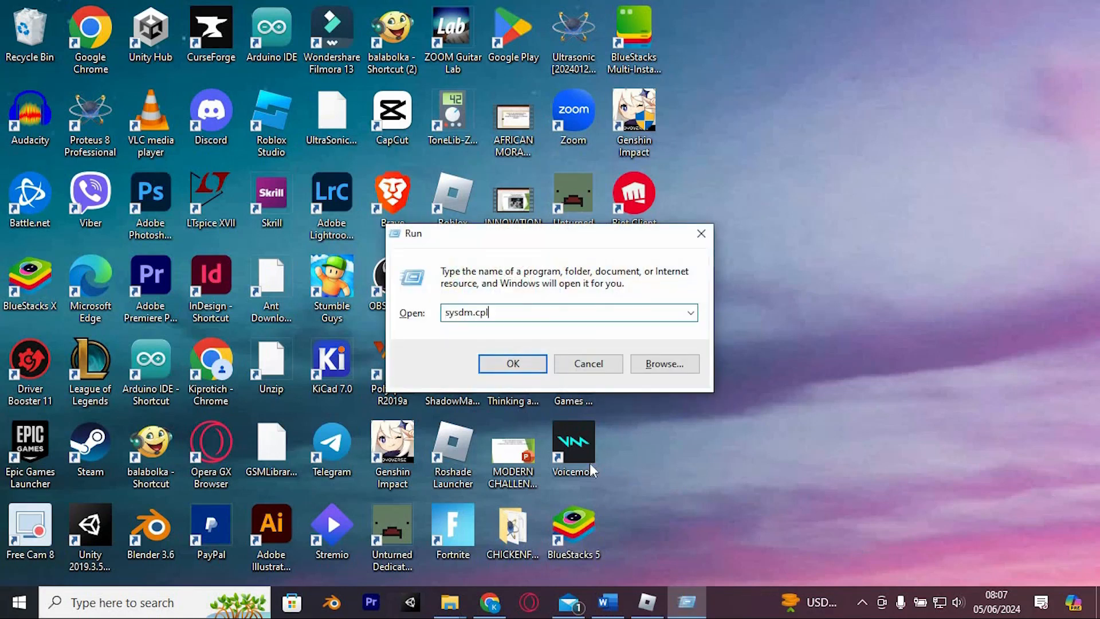
pyautogui.write('dxdiag')
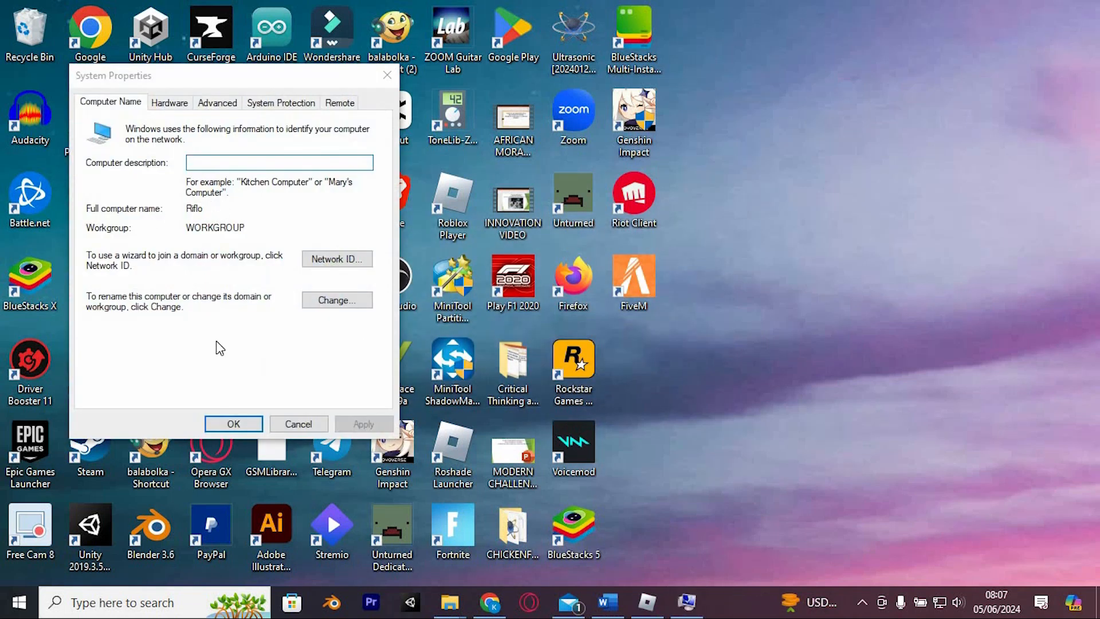
# - Set Write debugging information to Complete memory dump in Startup and Recovery
pyautogui.click(217, 102)
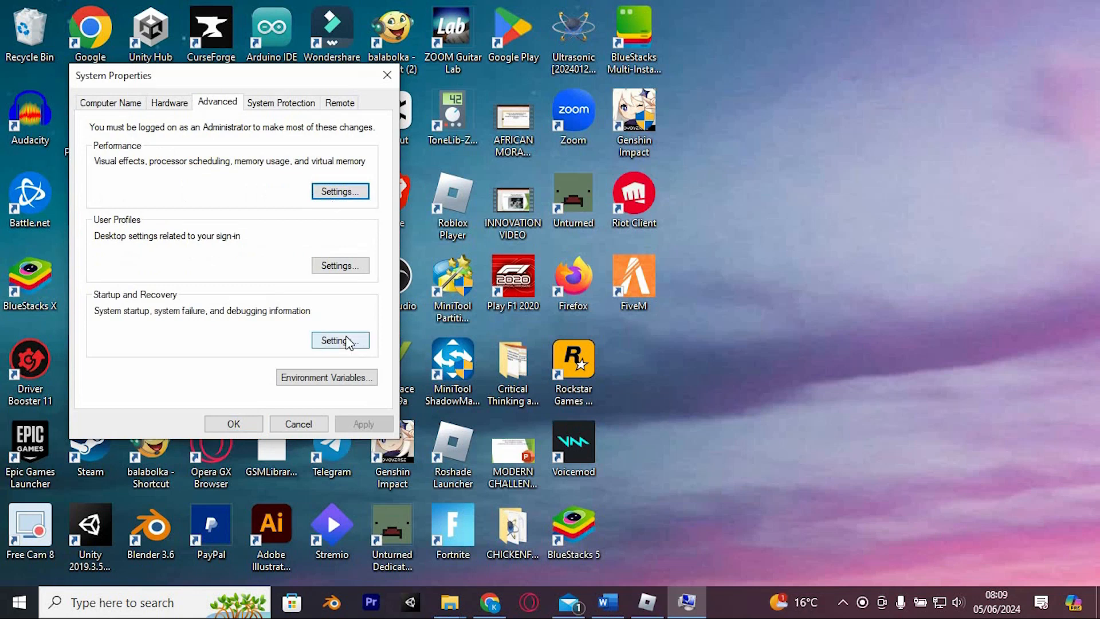
pyautogui.click(340, 340)
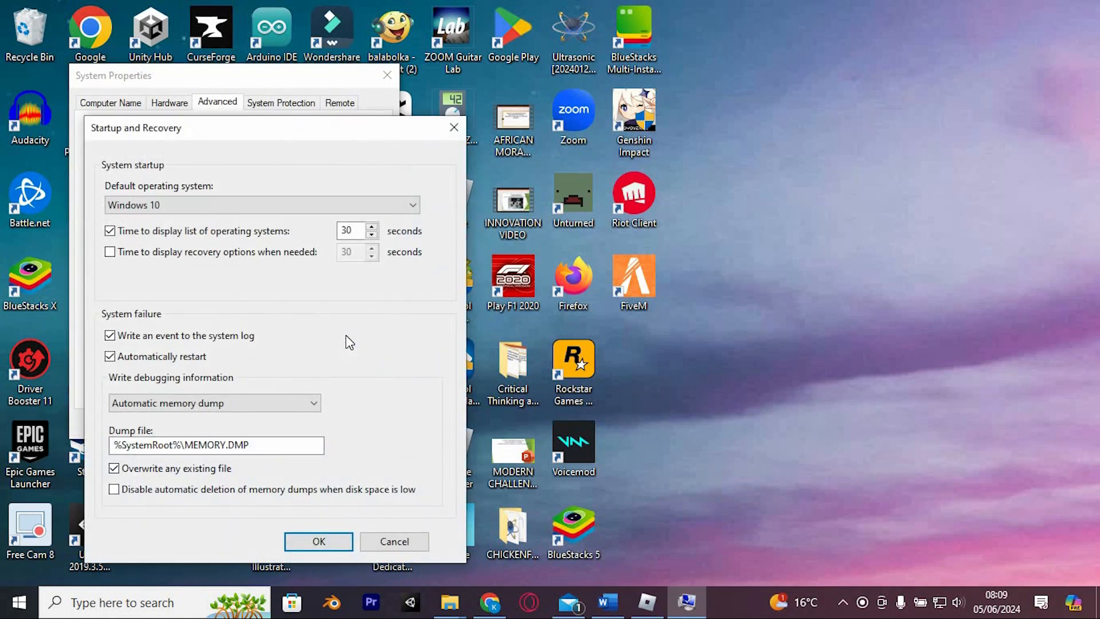
pyautogui.click(214, 402)
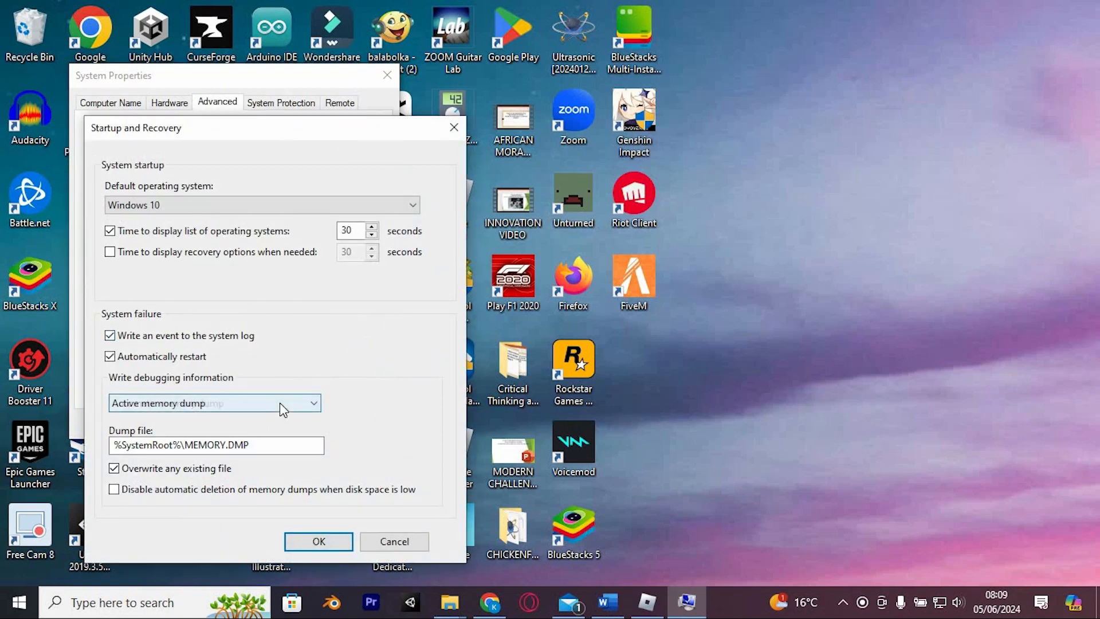
pyautogui.click(214, 403)
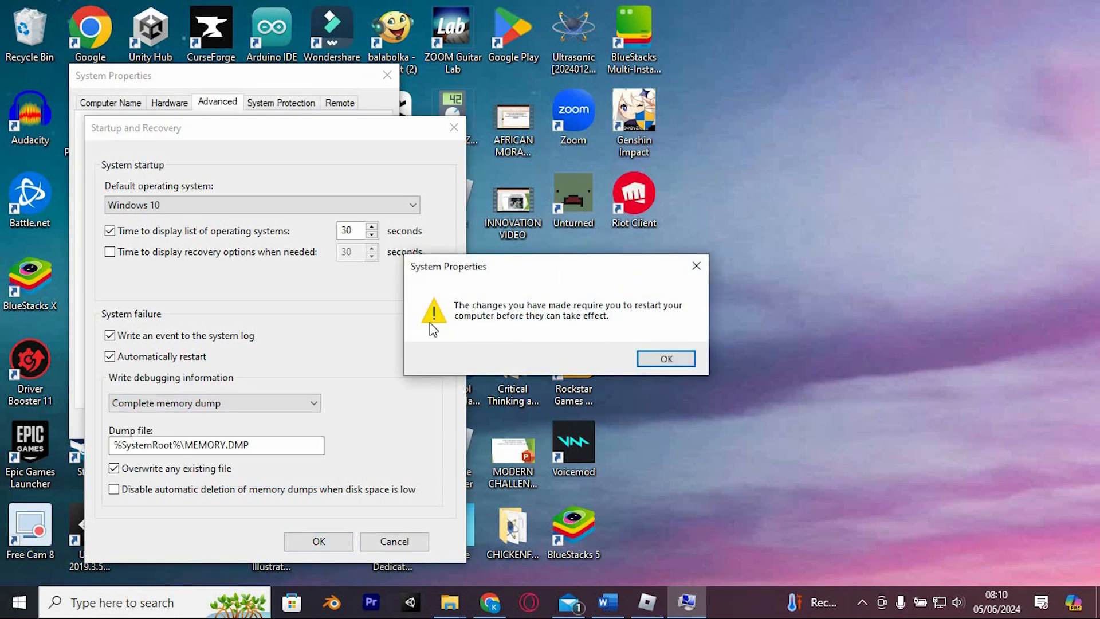
pyautogui.moveTo(599, 360)
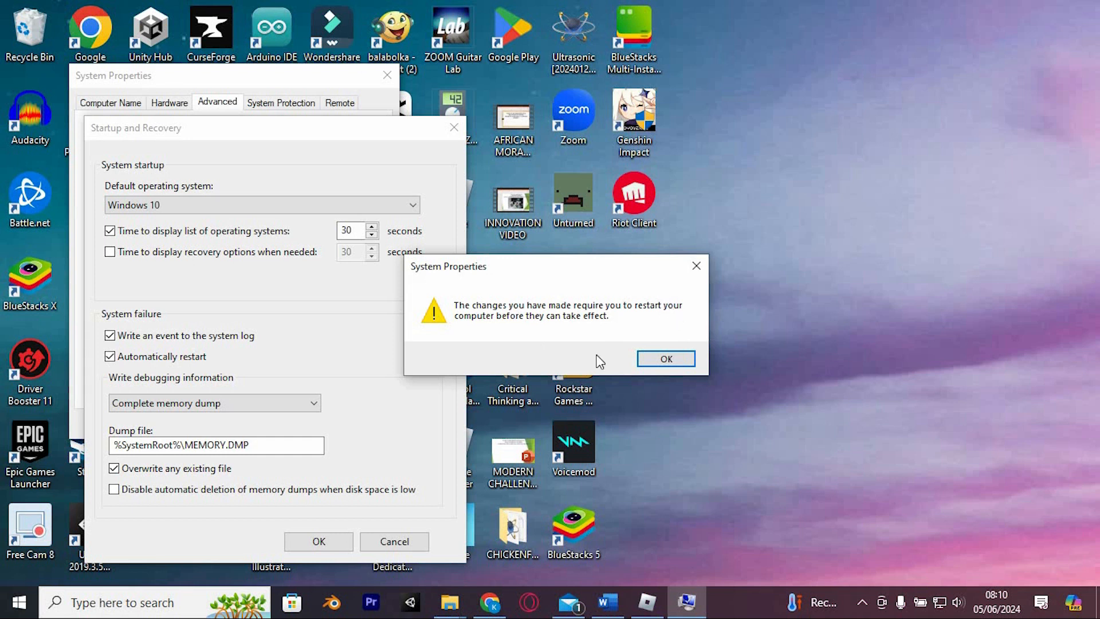
pyautogui.moveTo(697, 265)
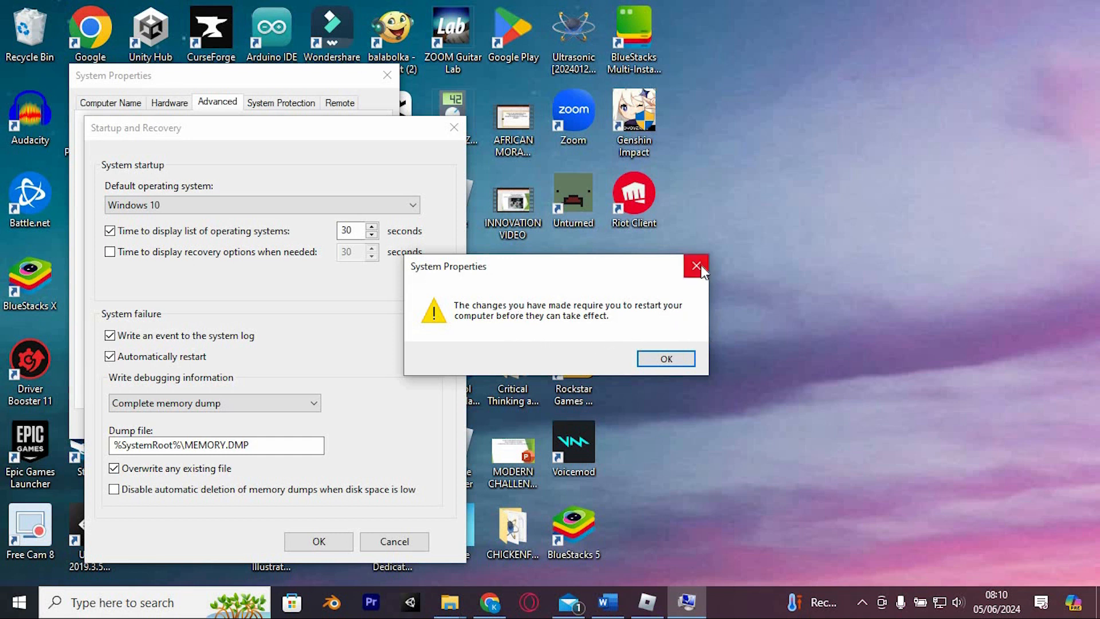
# - Dismiss the restart-required notice and close System Properties, leaving the desktop clear
pyautogui.click(663, 359)
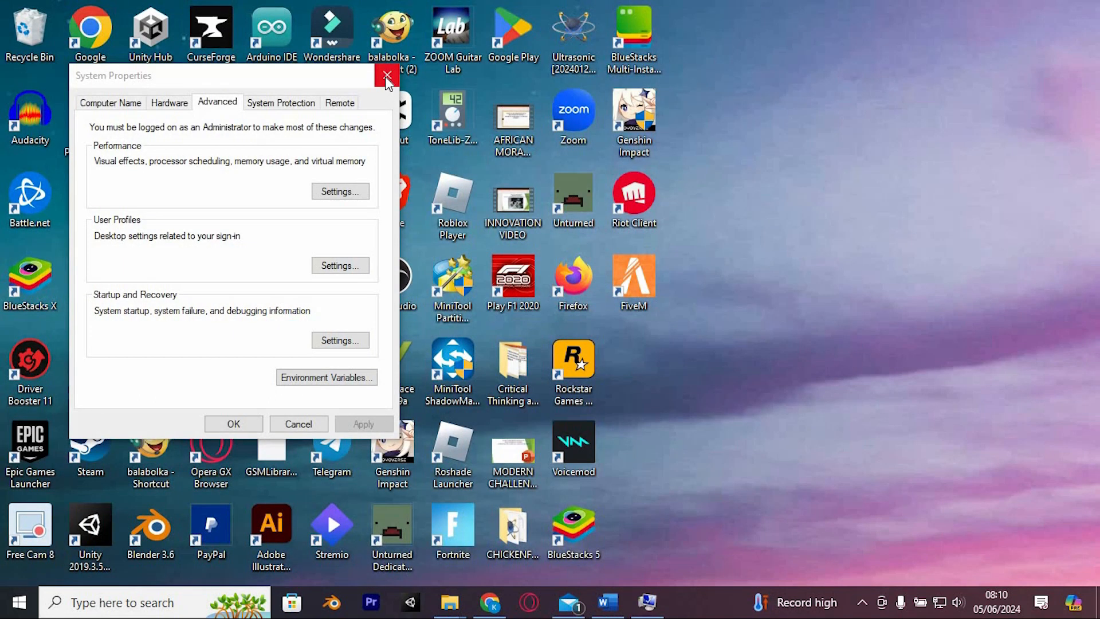
pyautogui.click(387, 75)
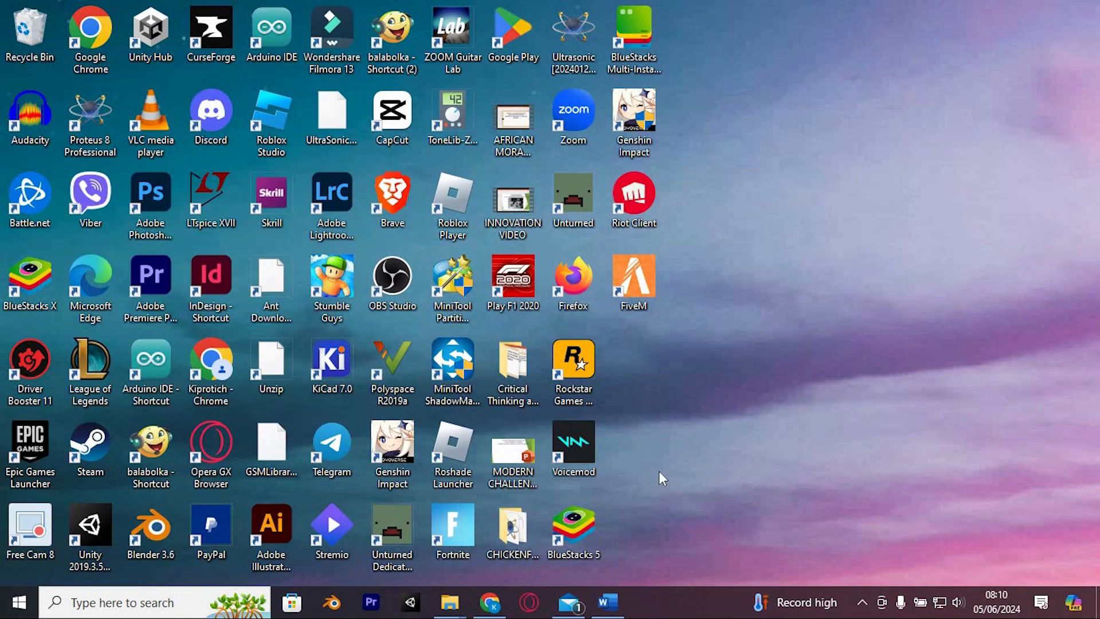